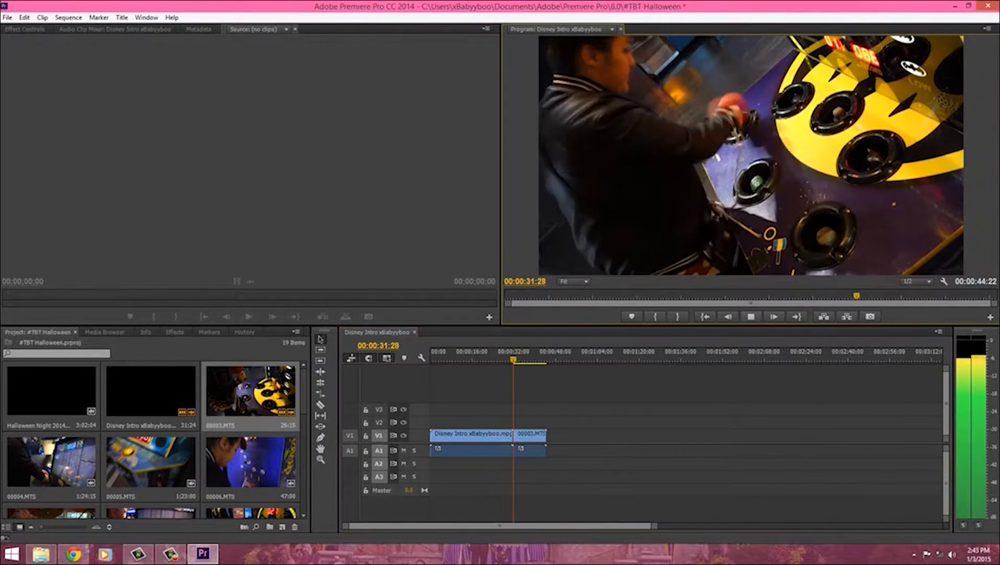
Play through the intro and 4th of July footage to find the powder compact moment
left_click(752, 316)
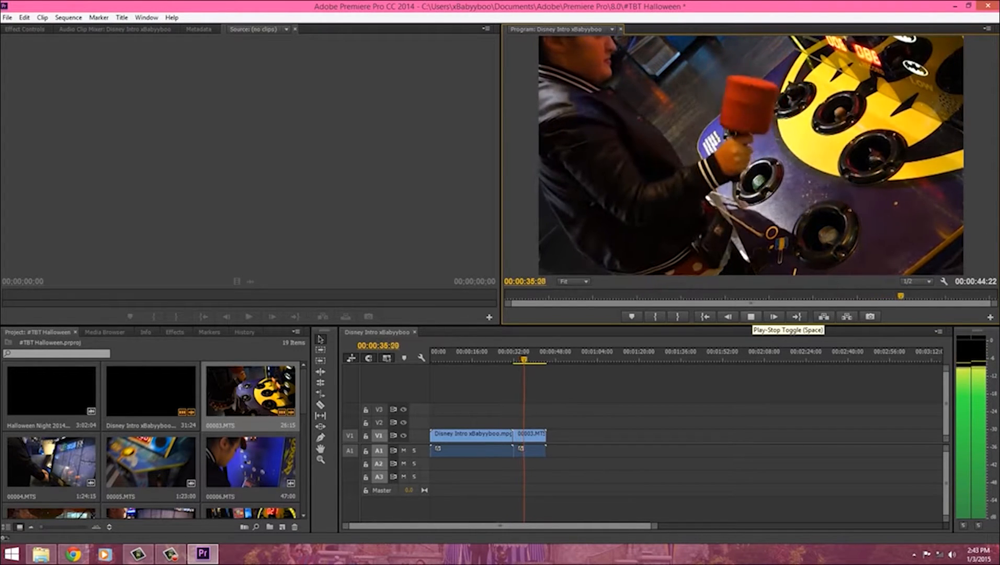
left_click(752, 316)
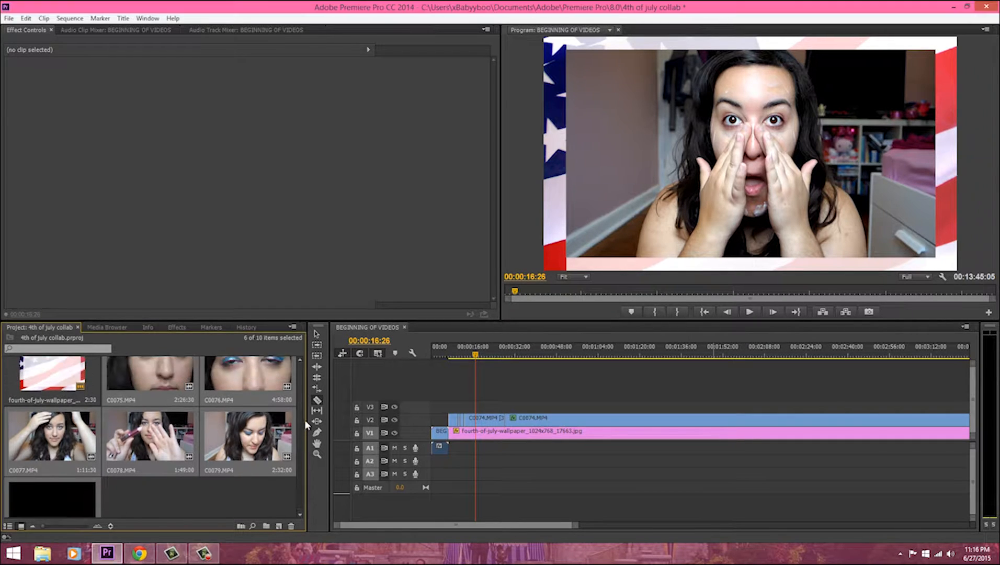
left_click(749, 312)
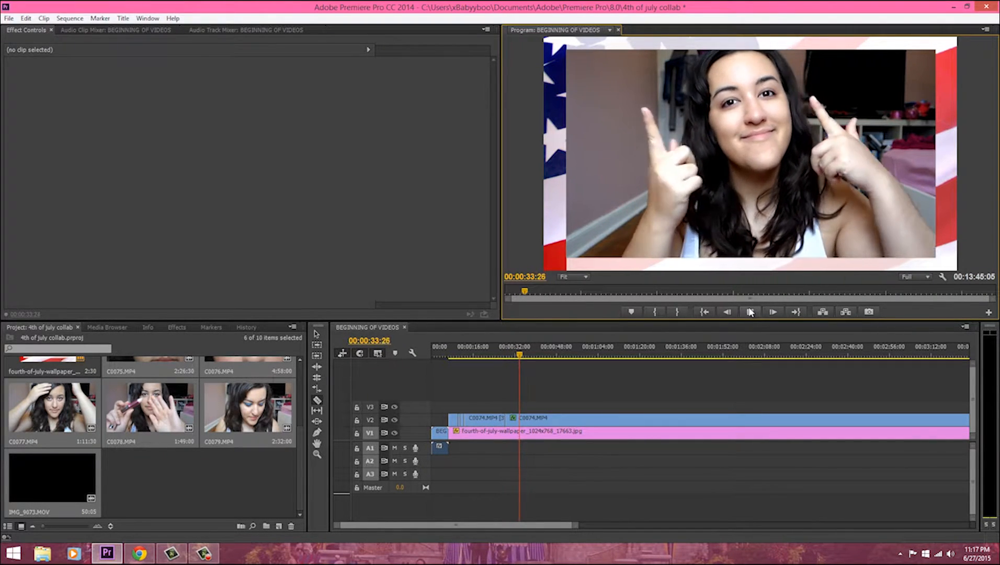
left_click(750, 312)
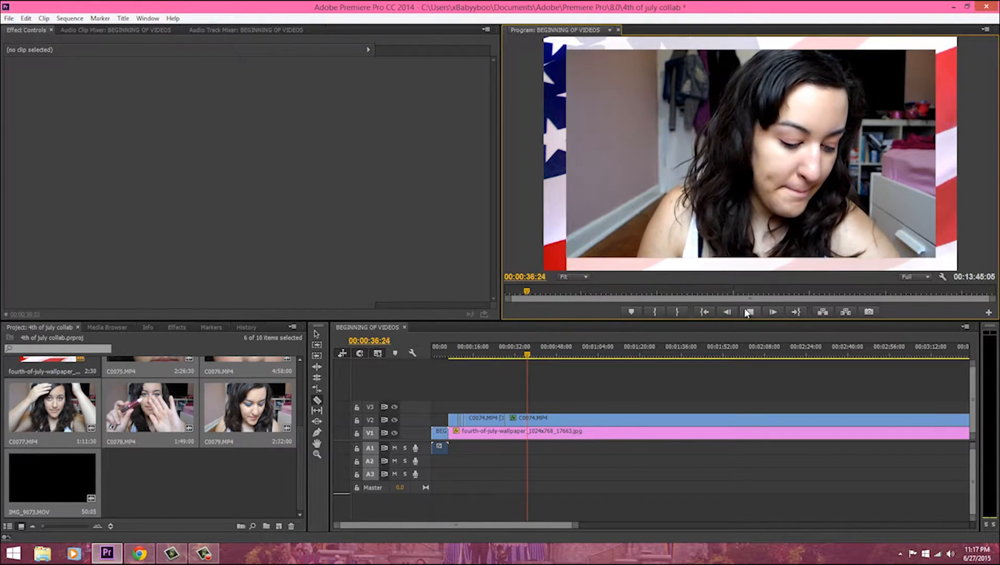
left_click(749, 312)
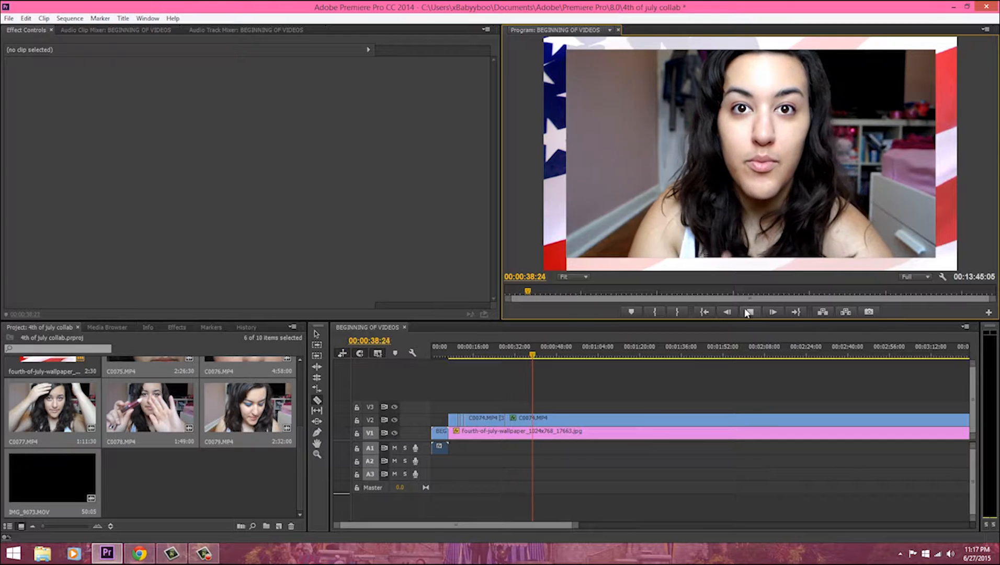
left_click(749, 312)
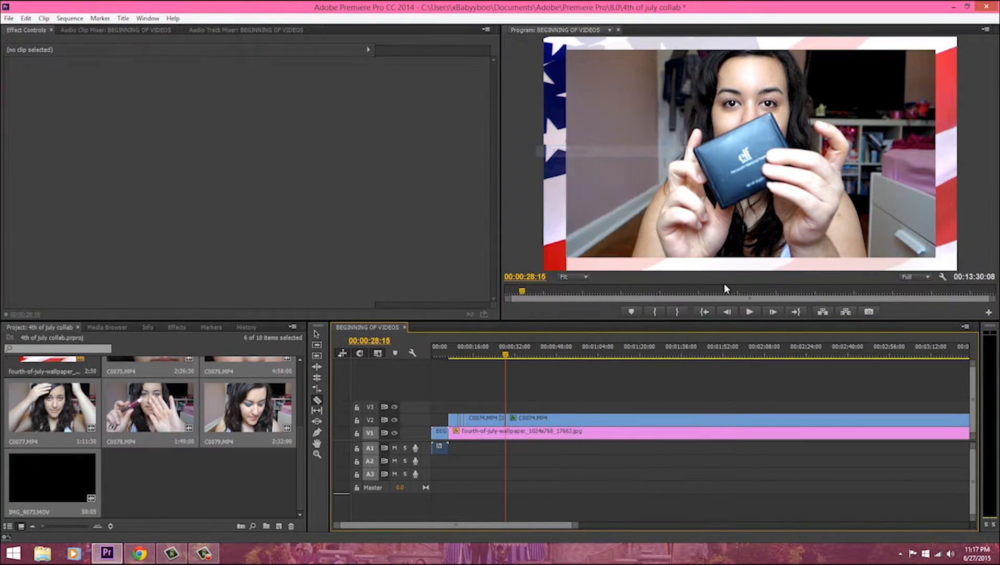
left_click(750, 311)
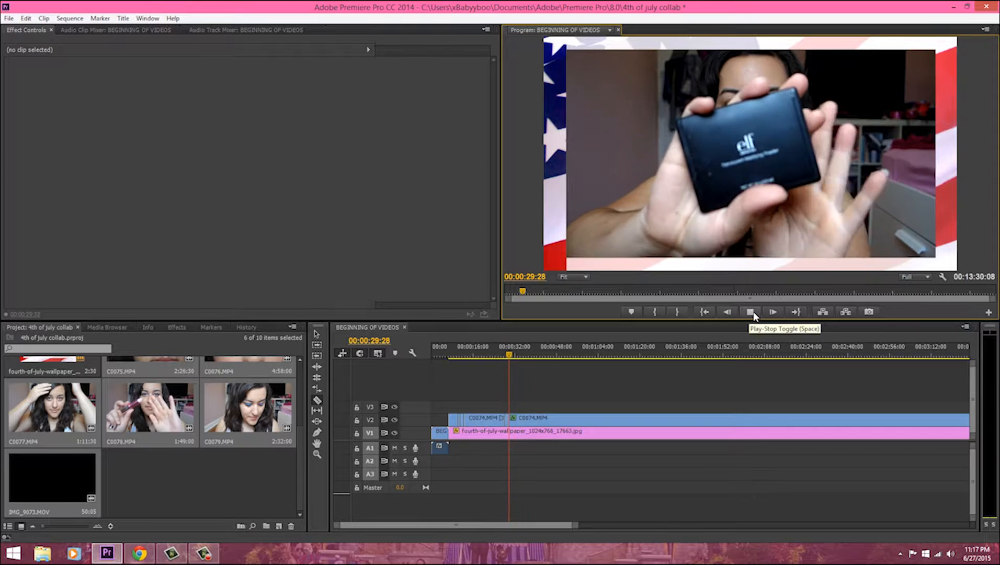
left_click(750, 311)
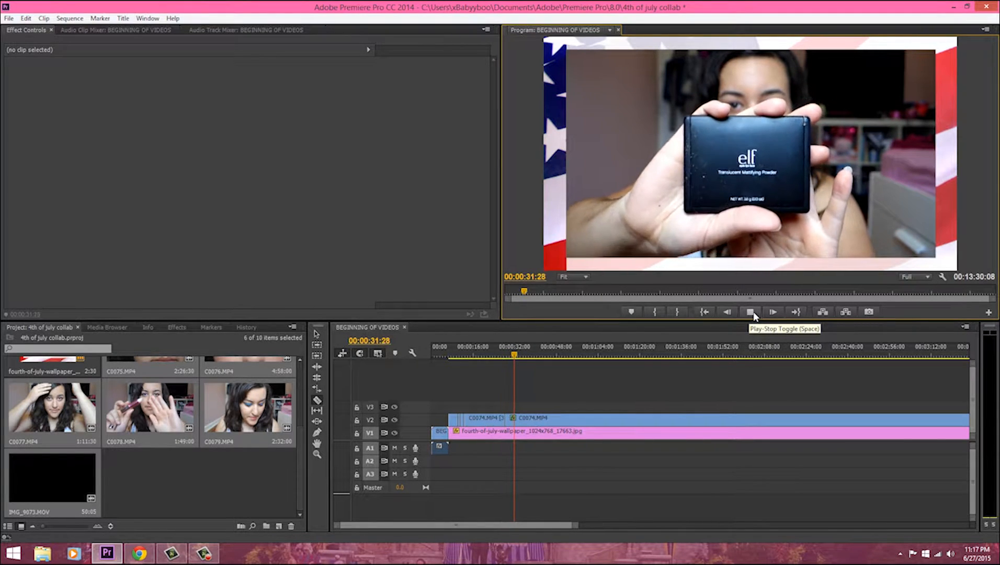
Stop at the moment and razor-cut the V2 face clip at about 36 seconds
left_click(750, 311)
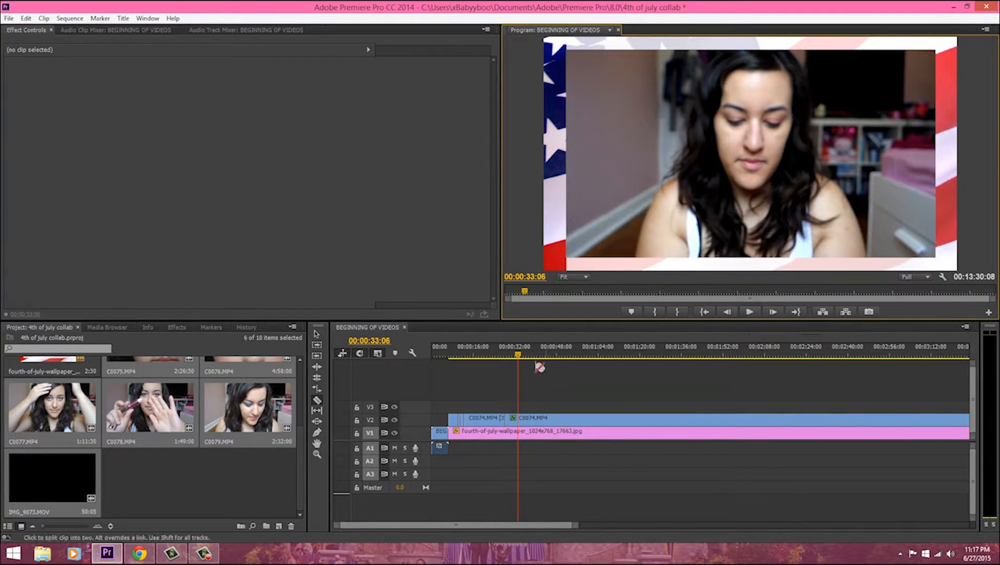
left_click(749, 312)
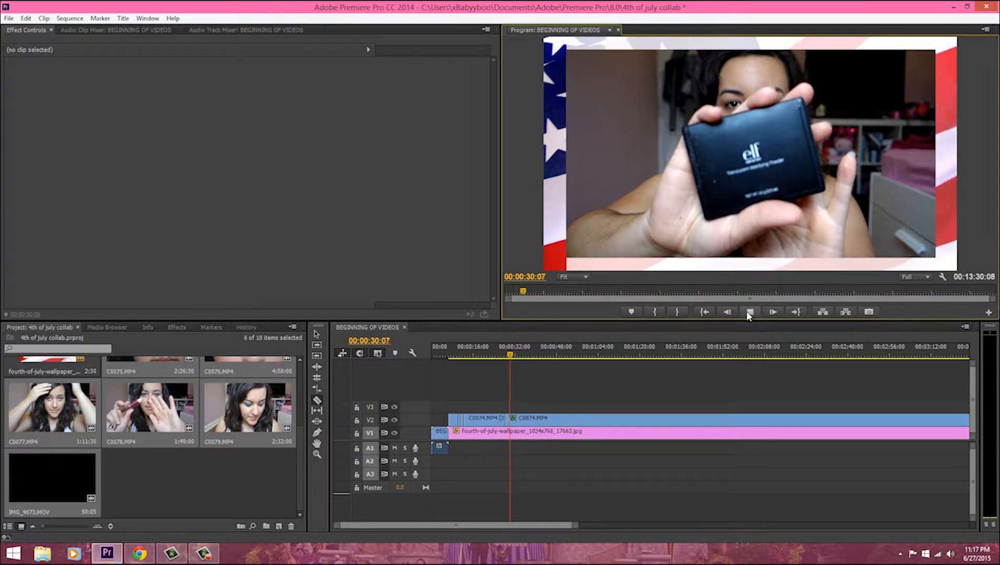
left_click(749, 312)
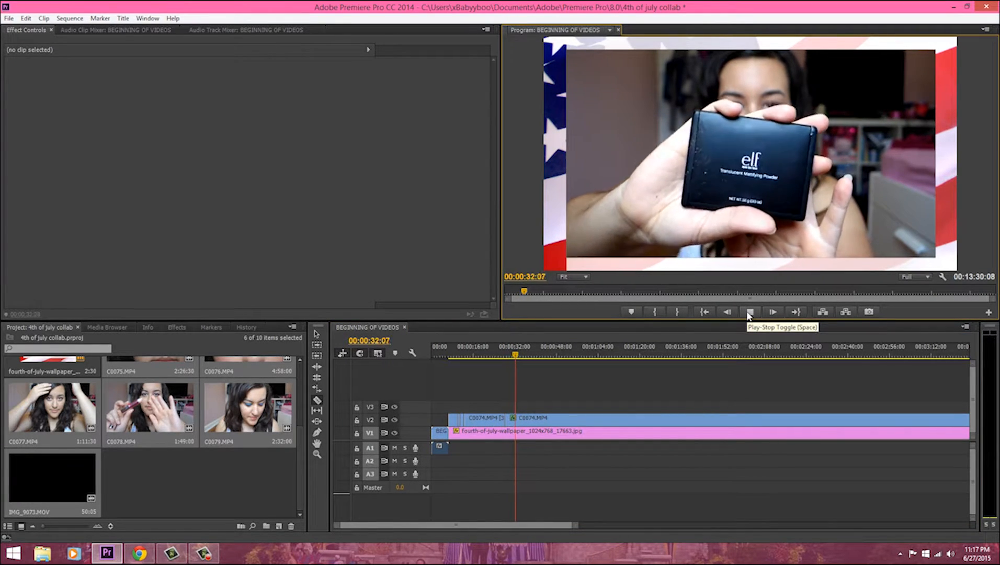
left_click(750, 312)
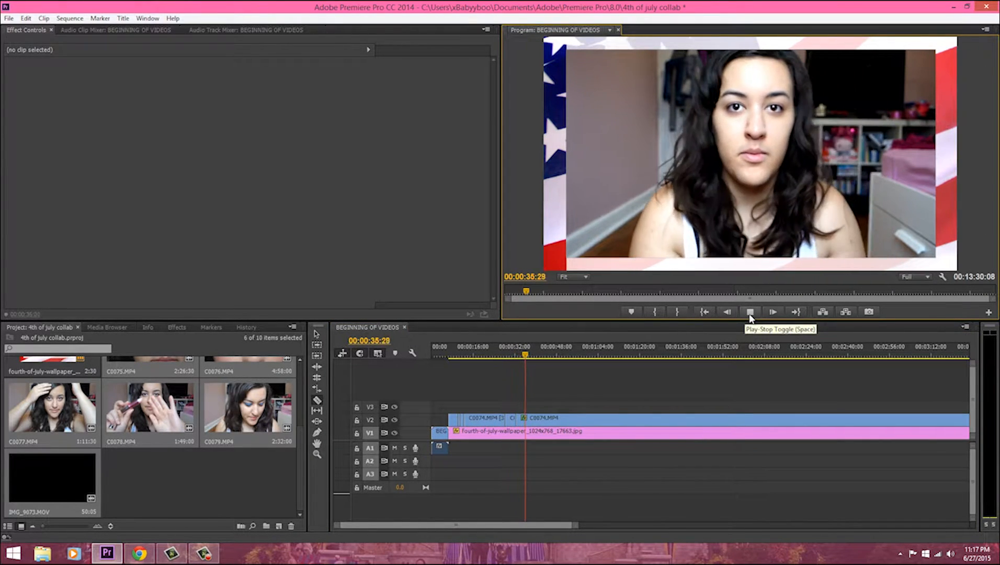
left_click(749, 312)
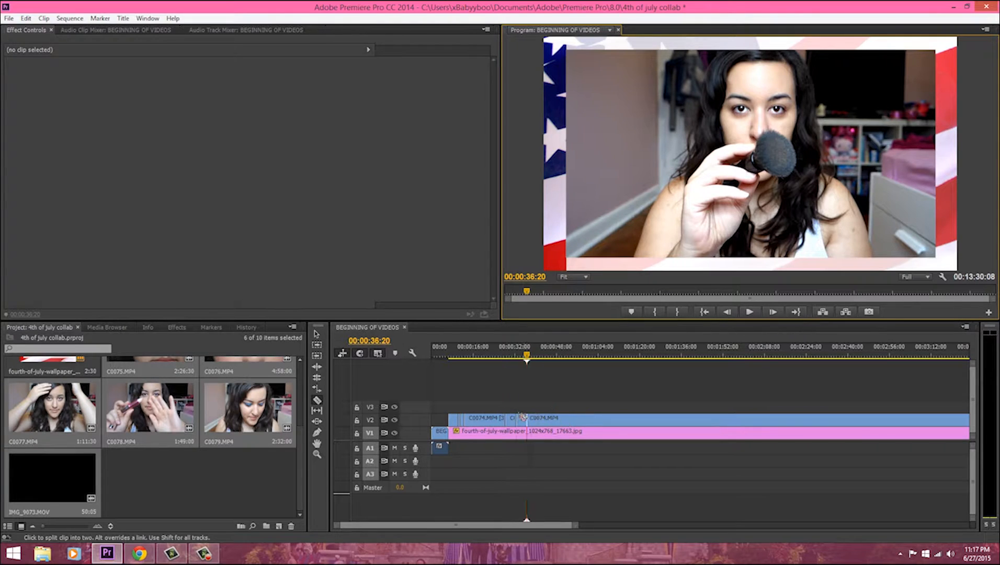
Ripple delete the short C0074 piece, then split the face clip near 44 seconds
right_click(546, 418)
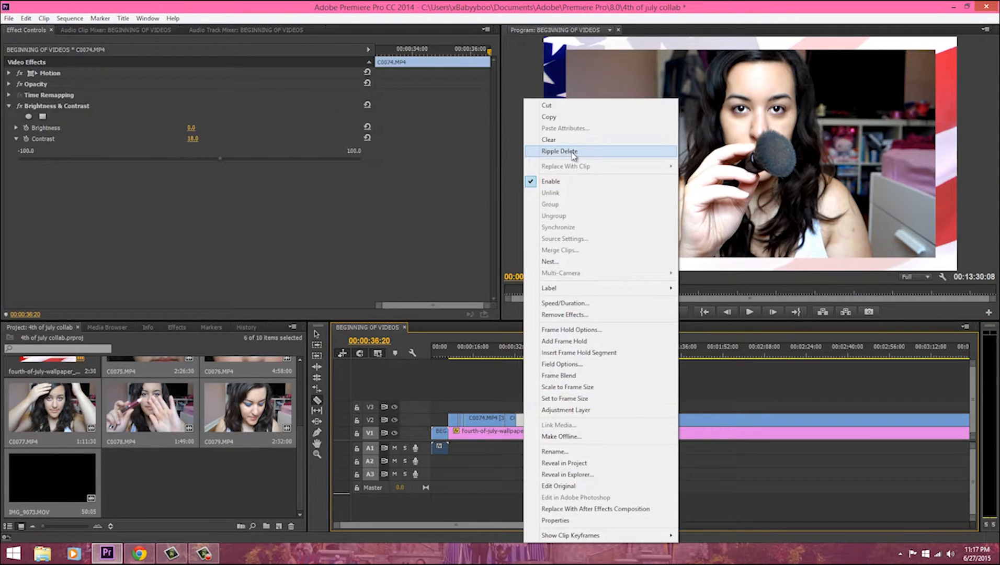
left_click(561, 150)
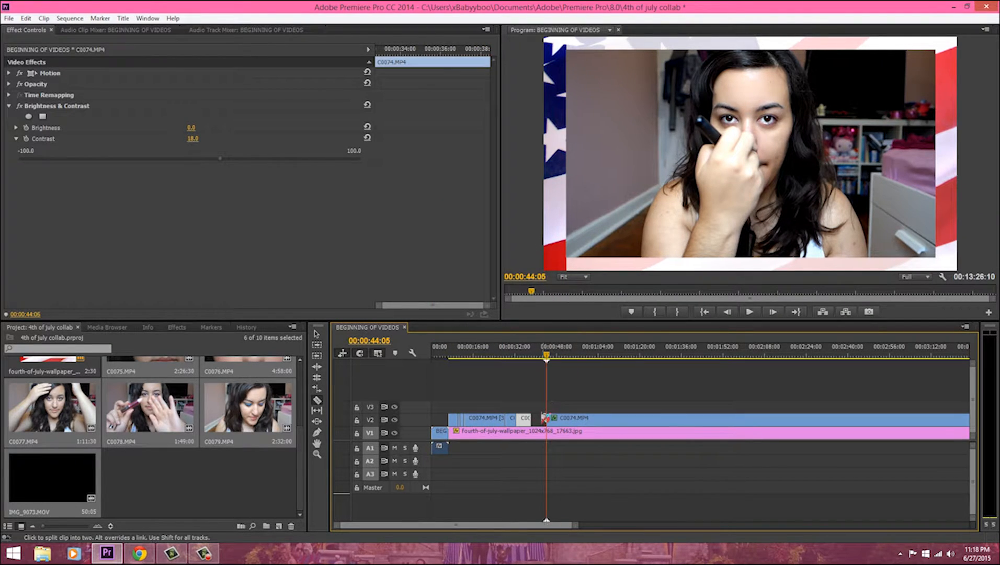
left_click(530, 356)
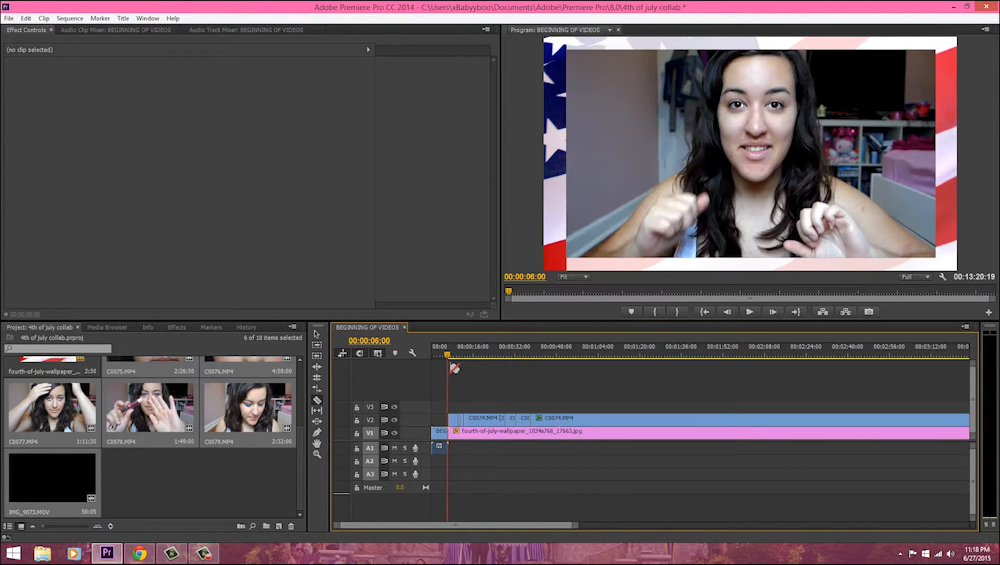
mouse_move(749, 311)
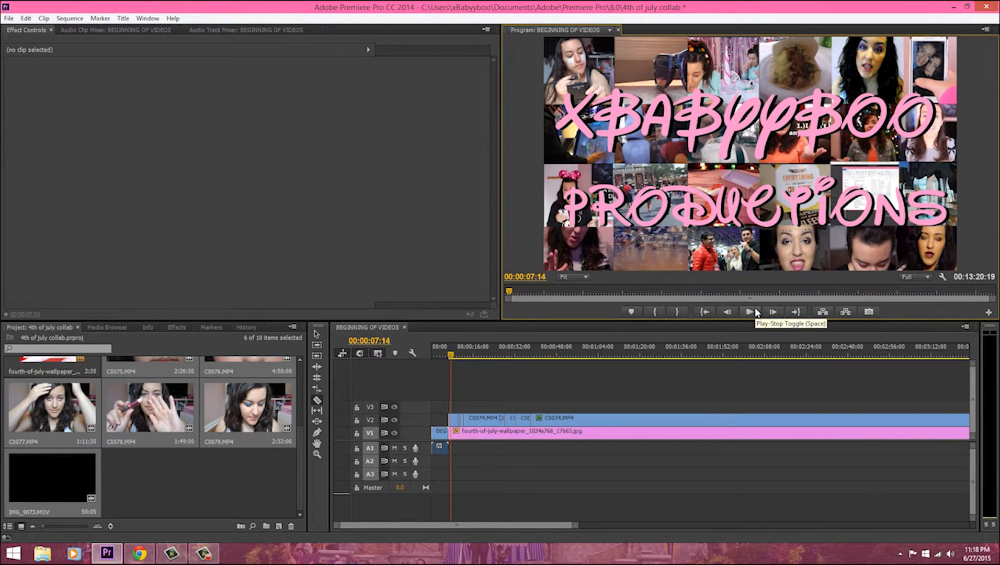
Preview the edit, remove another cut face-clip piece, and pause at the next moment to trim
left_click(750, 312)
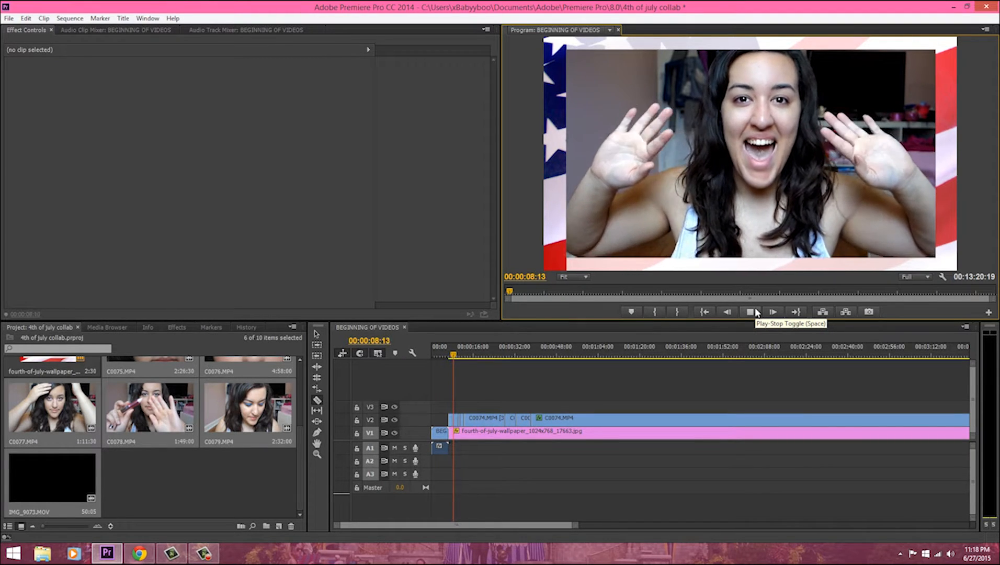
left_click(750, 312)
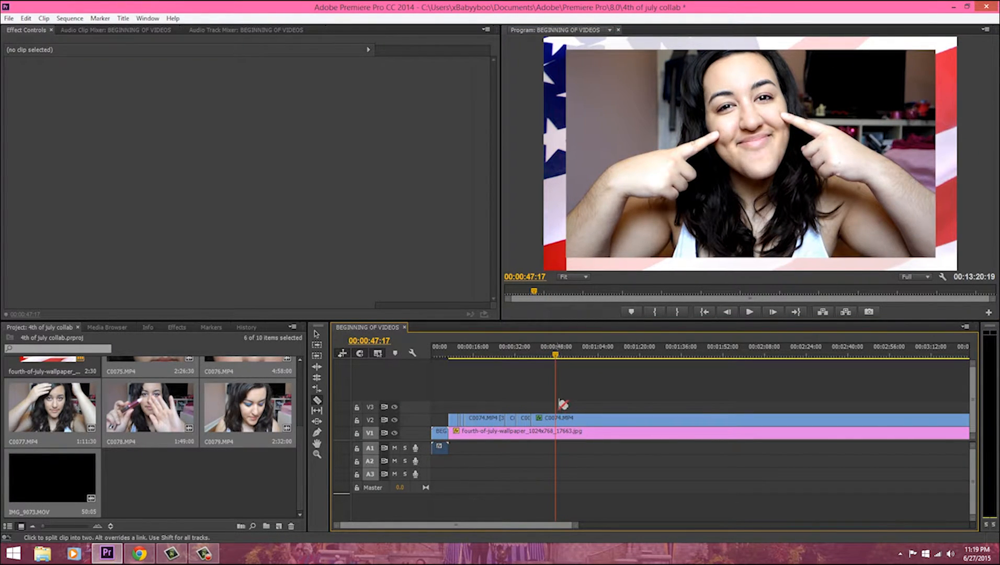
right_click(555, 415)
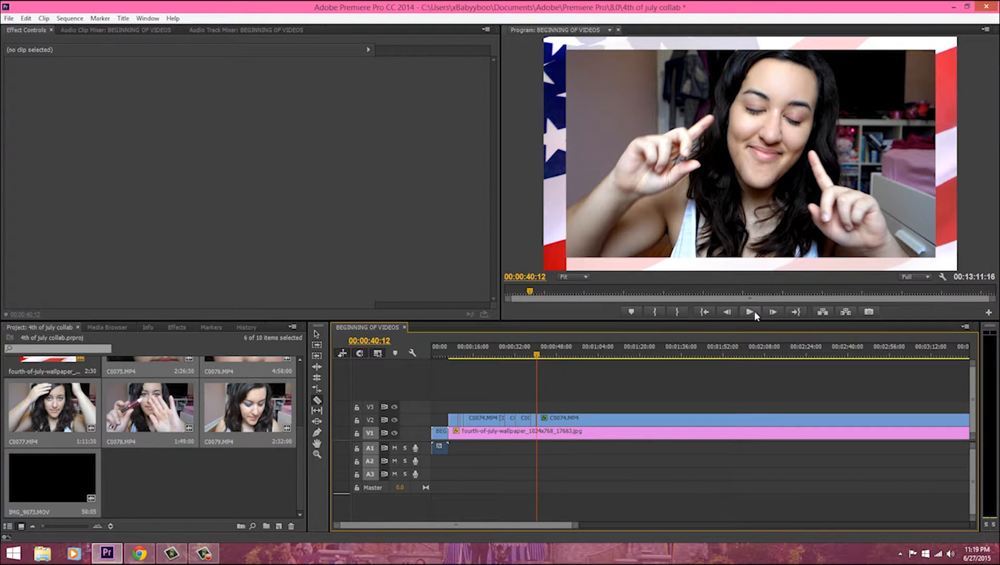
left_click(750, 311)
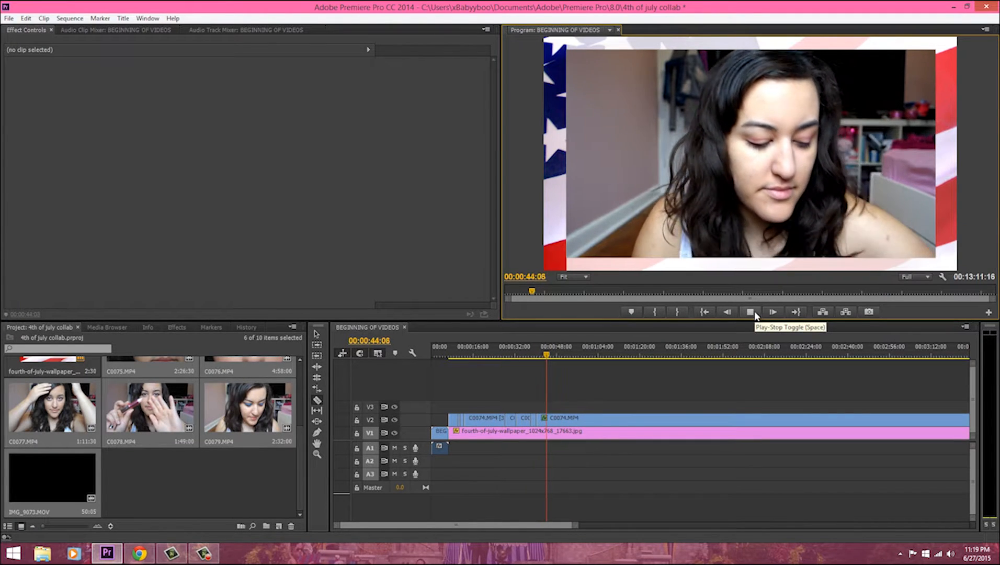
left_click(750, 312)
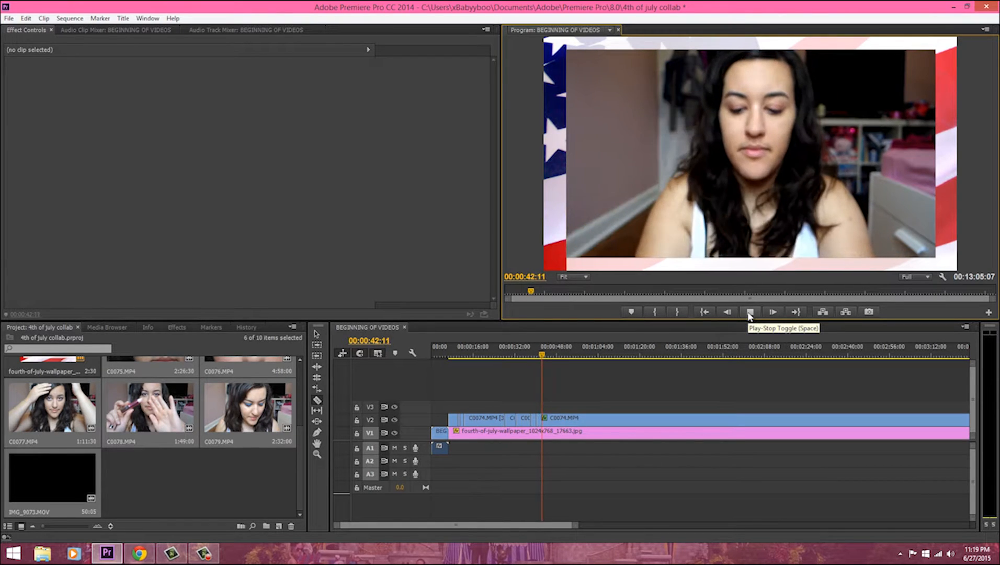
left_click(751, 312)
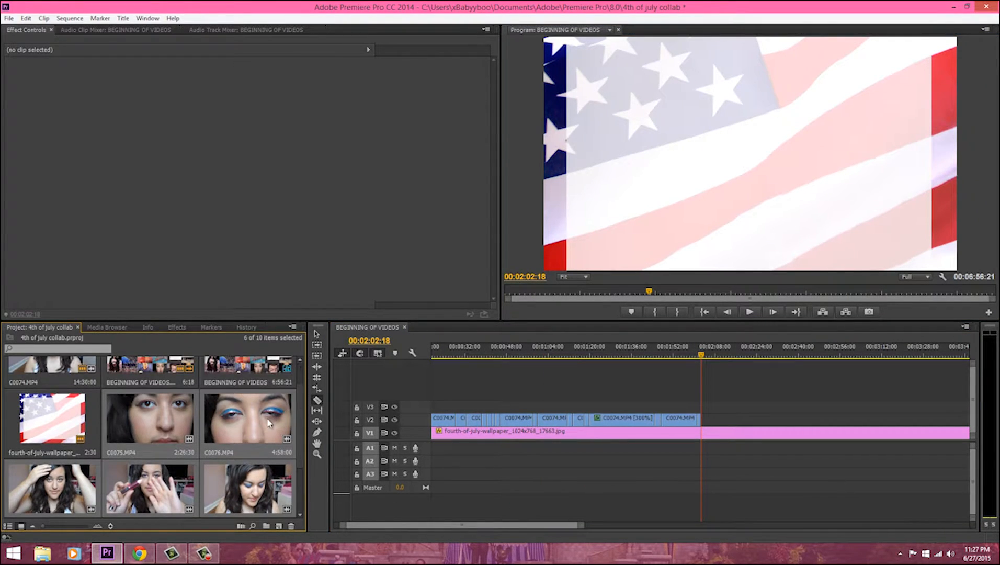
mouse_move(277, 485)
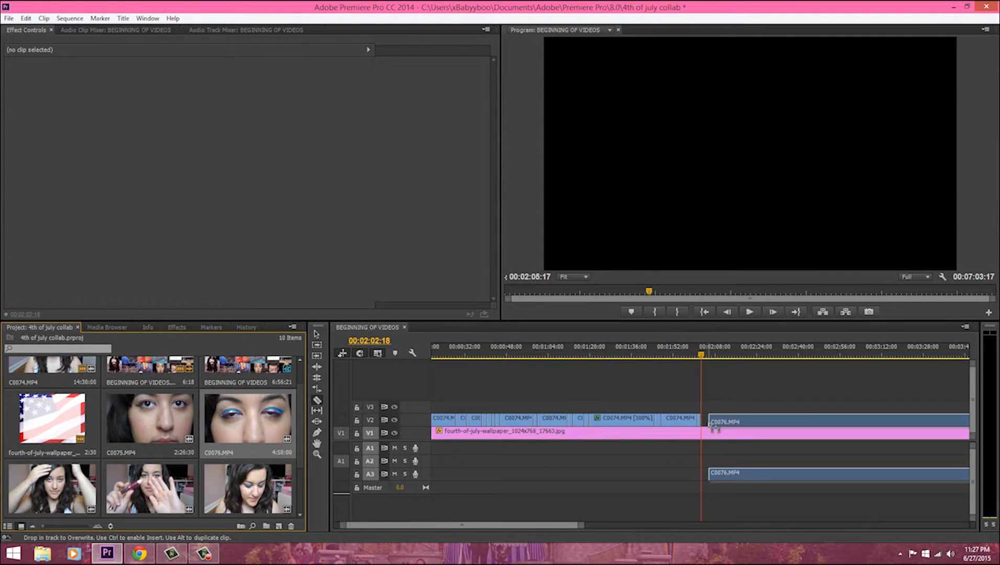
Bring up the options for the newly added C0076.MP4 clip on V2
right_click(725, 420)
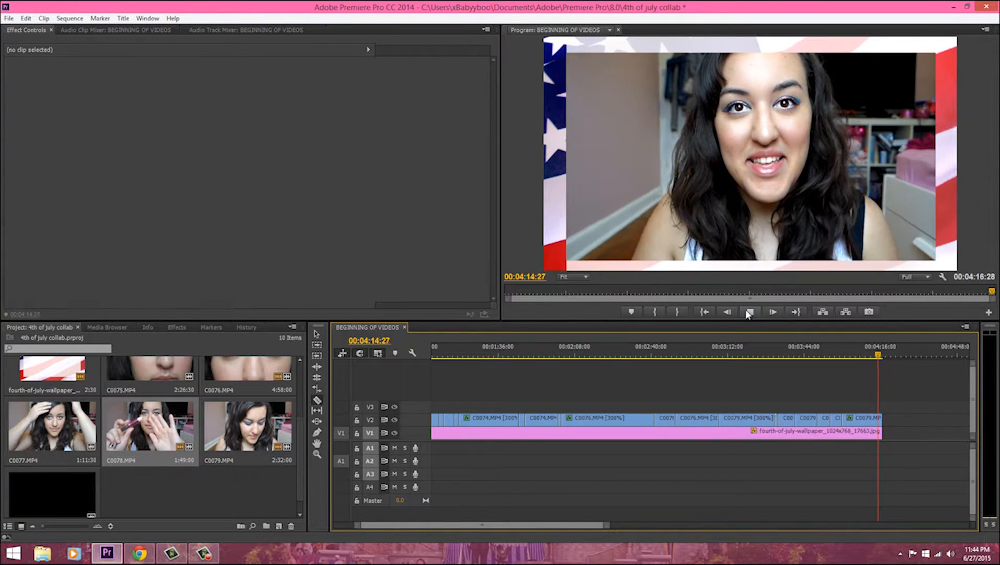
Stop playback, show the Effects panel, collapse Color Correction and expand Video Transitions
left_click(749, 312)
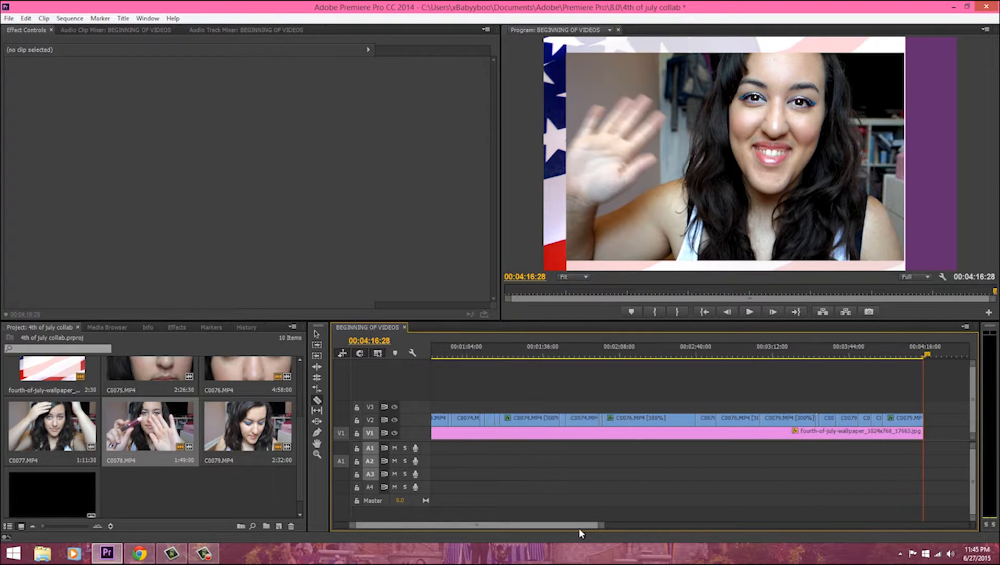
left_click(177, 327)
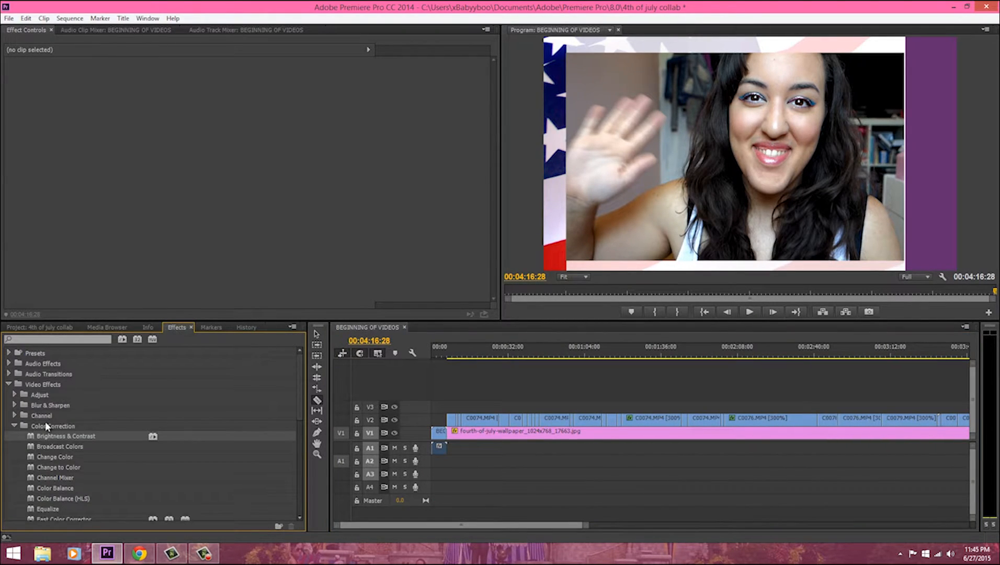
left_click(8, 384)
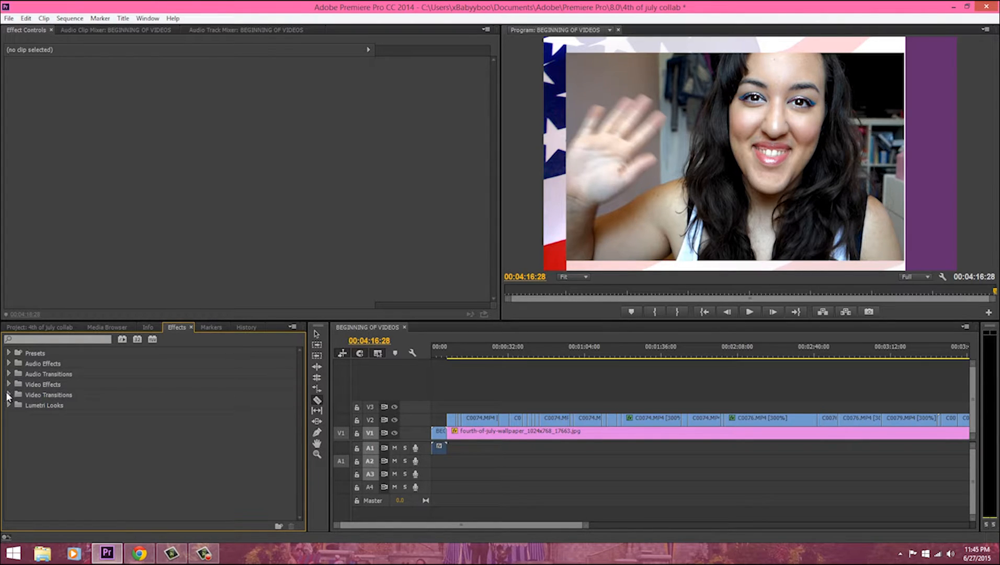
left_click(8, 394)
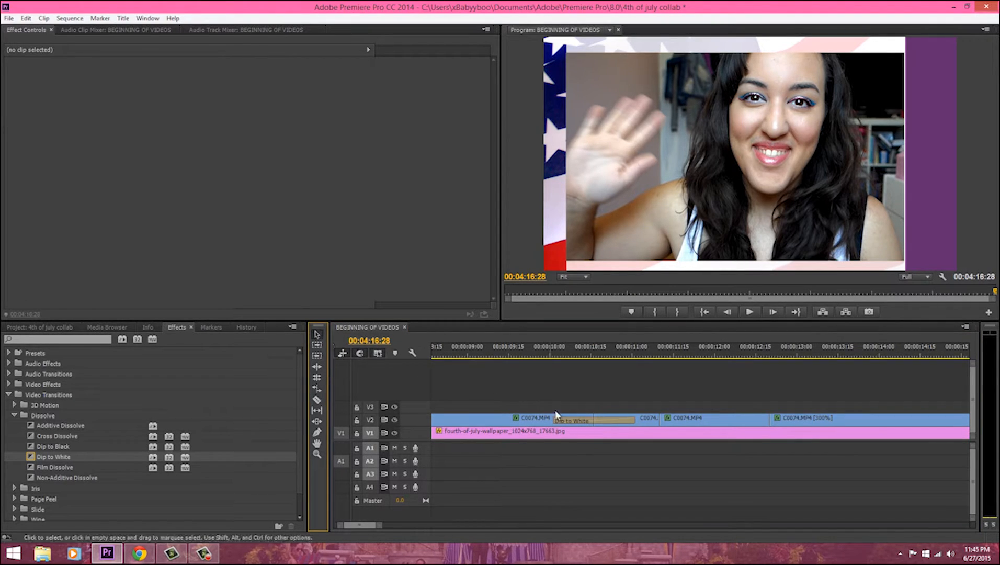
Set the Dip to White transition to 00:00:00:06 and add another at the next cut
double_click(591, 420)
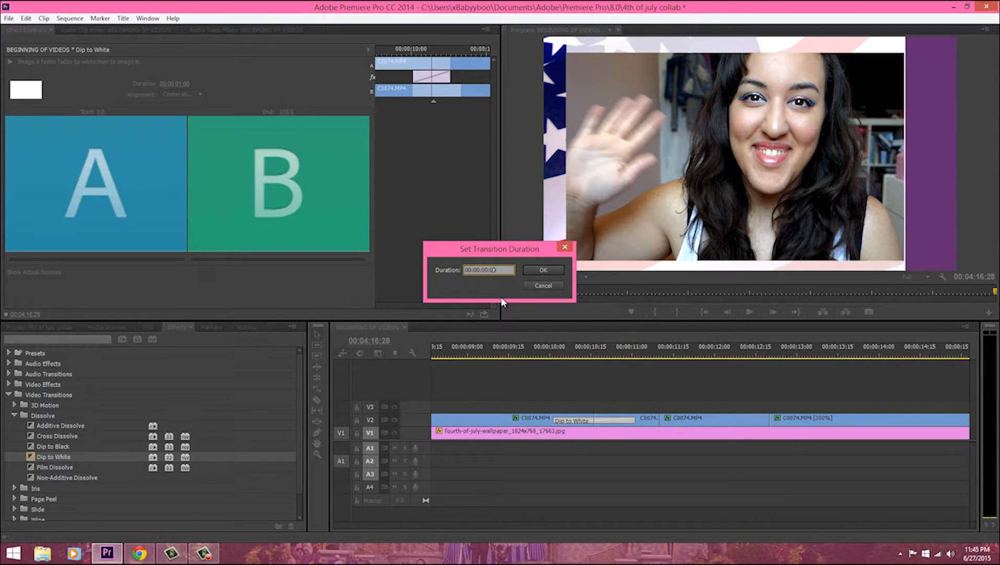
type("00:00:00:06")
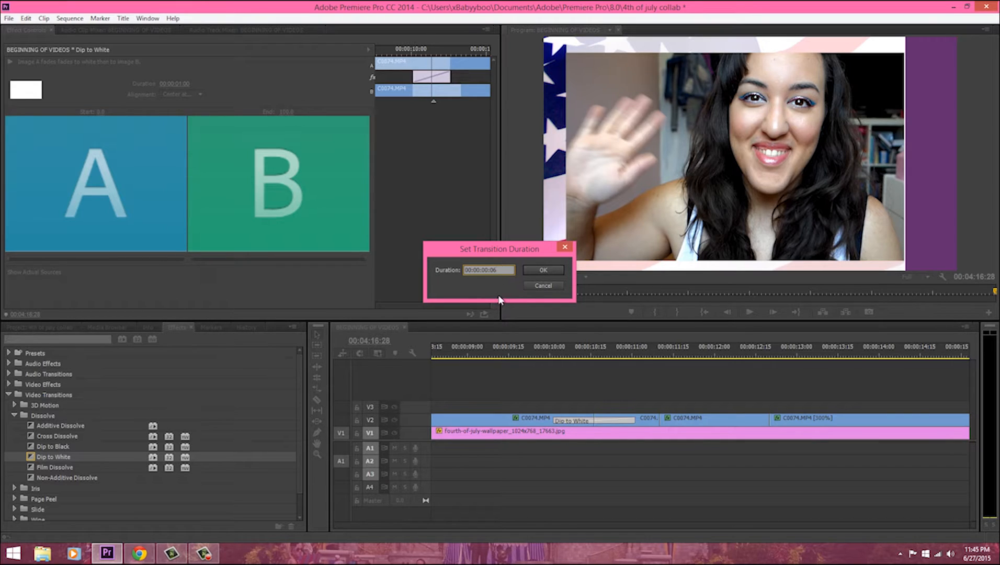
right_click(488, 270)
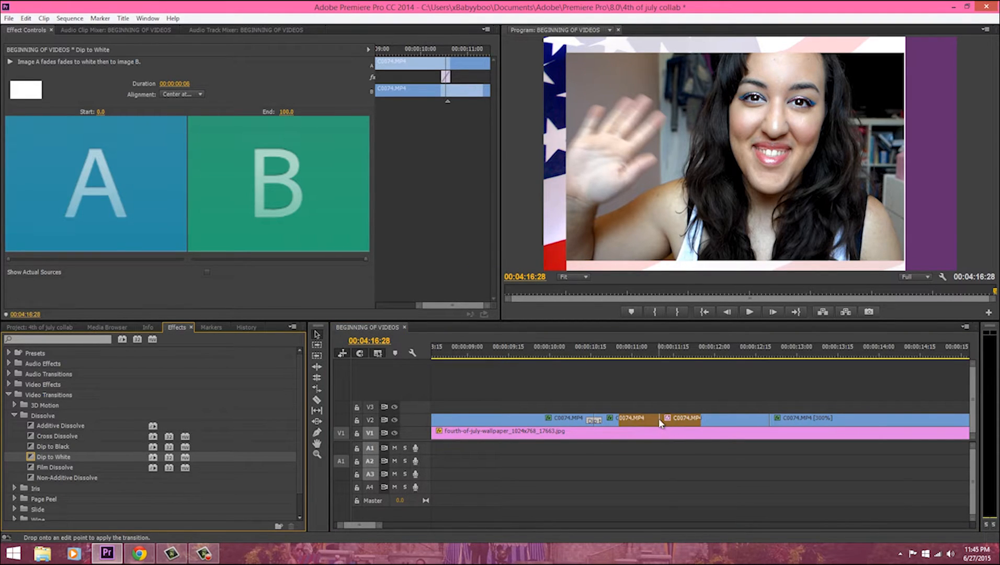
right_click(485, 270)
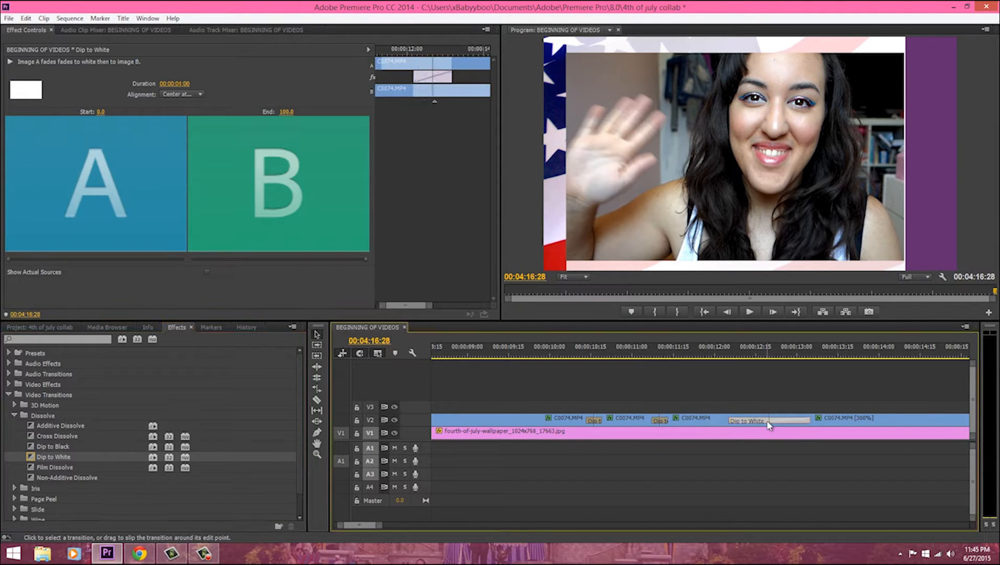
double_click(768, 419)
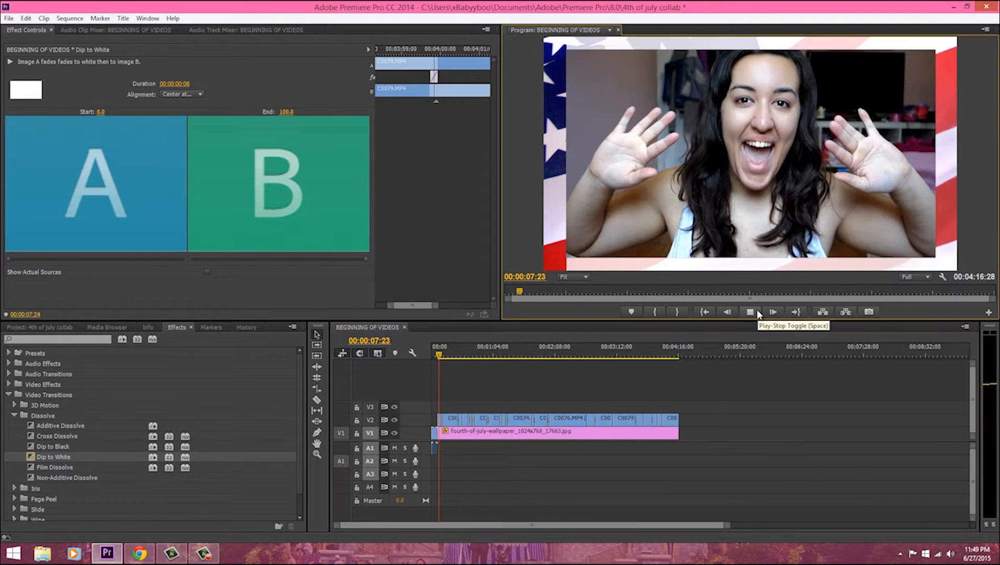
Preview the sequence opening in the Program monitor, toggling playback several times
left_click(749, 312)
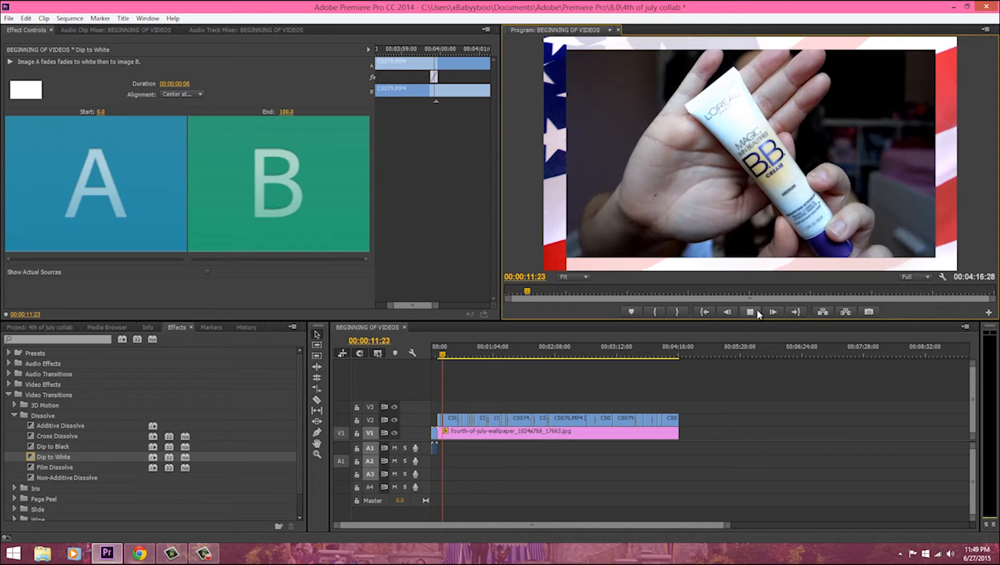
left_click(773, 312)
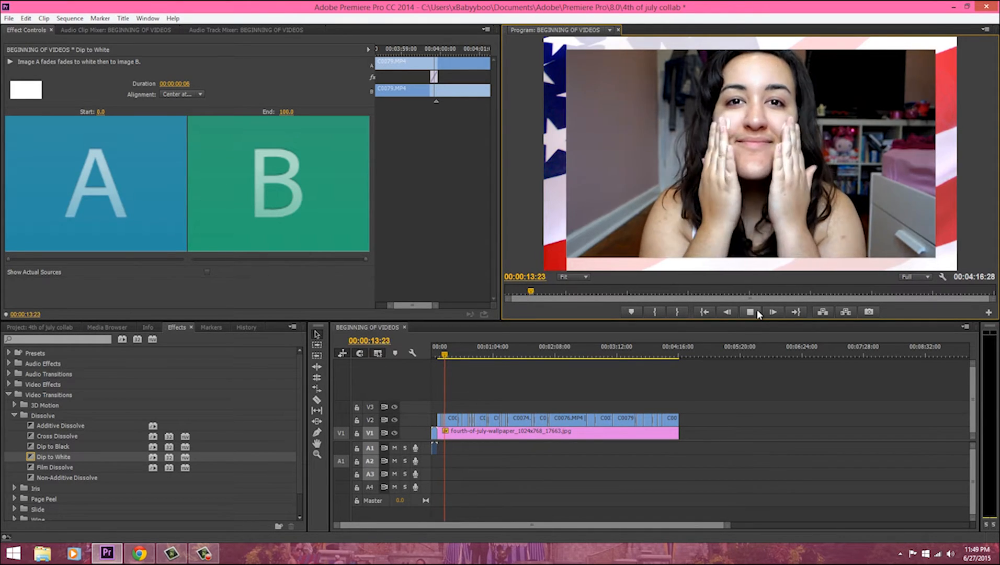
left_click(773, 311)
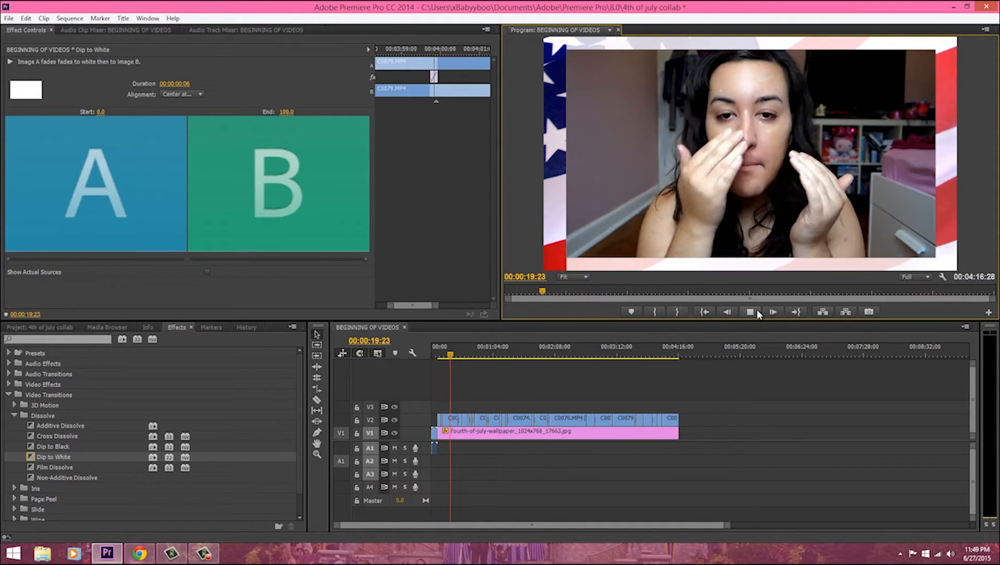
left_click(772, 312)
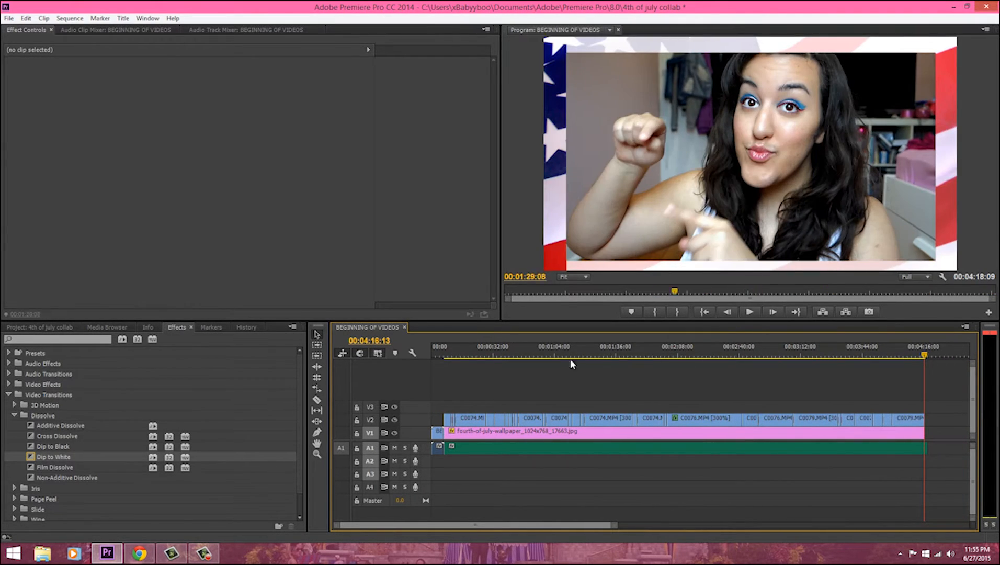
left_click(447, 354)
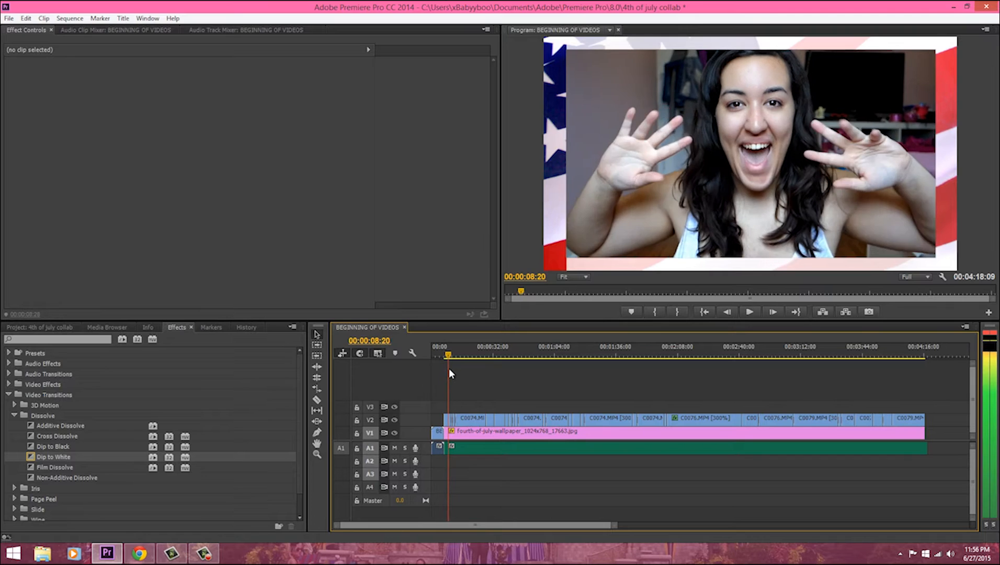
left_click(441, 353)
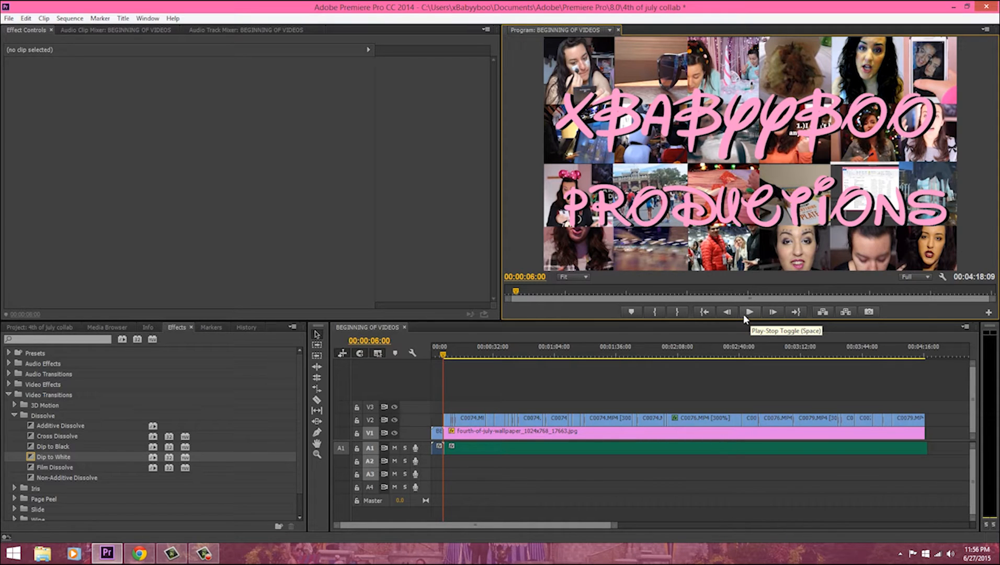
left_click(749, 312)
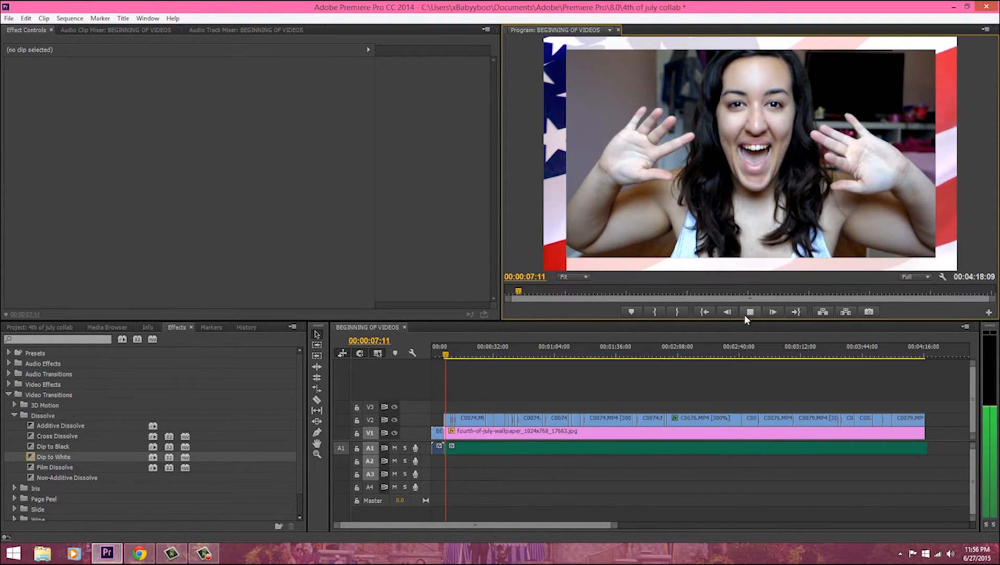
left_click(750, 311)
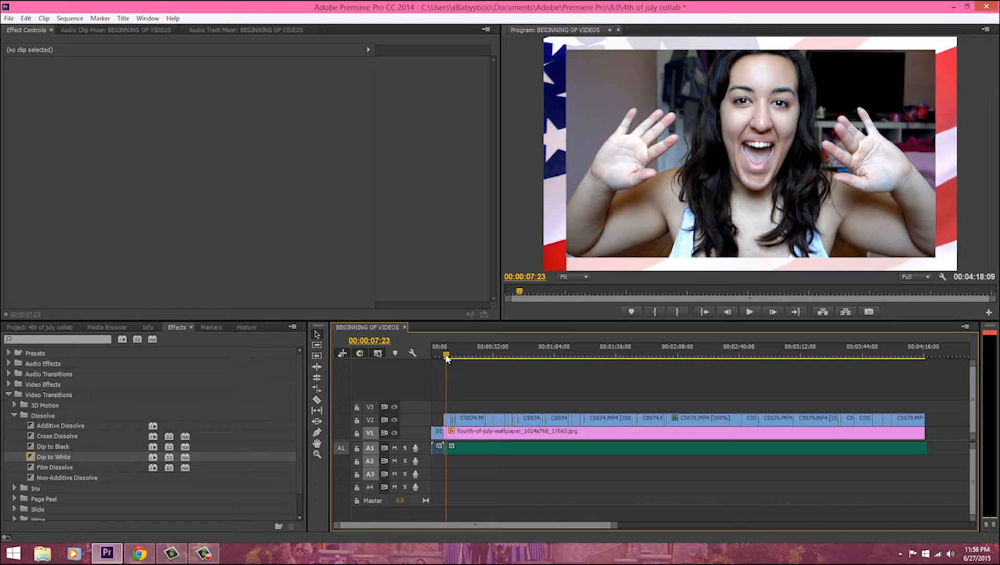
left_click(749, 311)
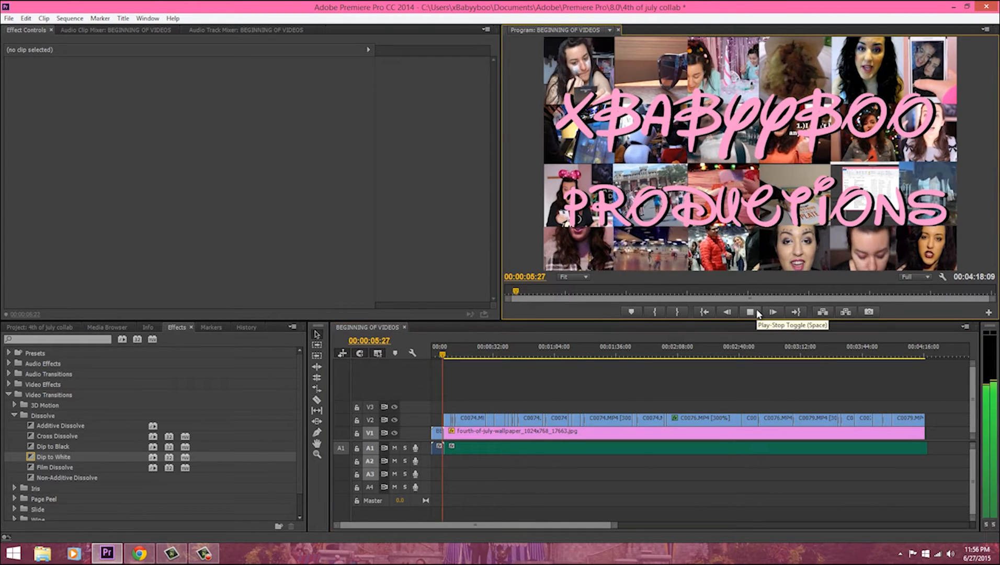
left_click(748, 311)
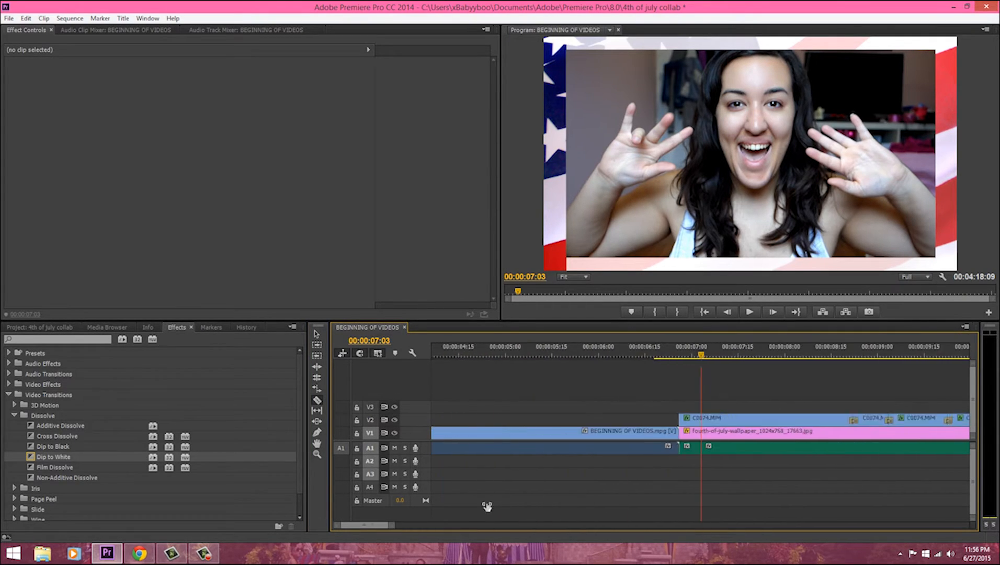
Select the Audio 1_3.wav voiceover and preview it playing right after the intro
right_click(631, 455)
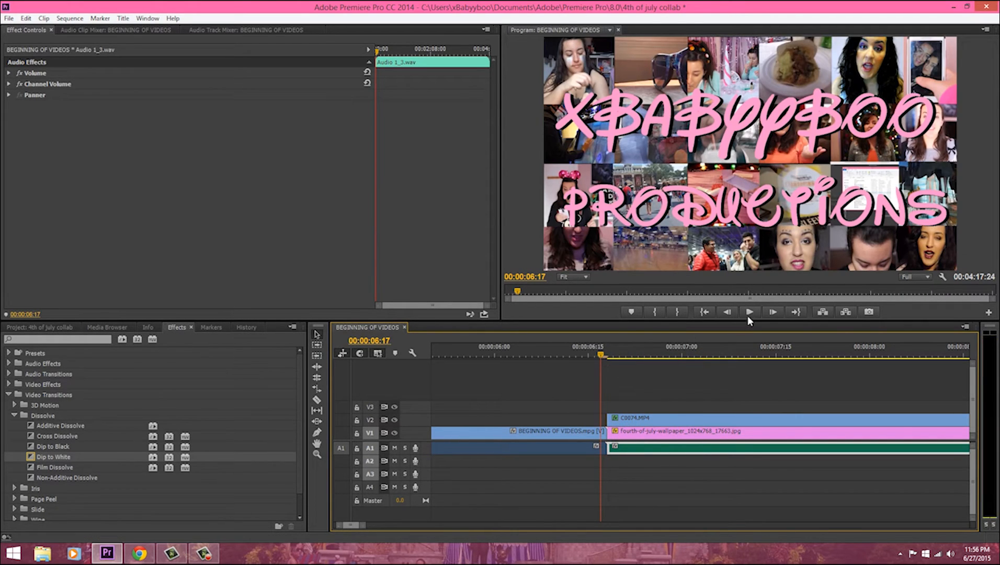
left_click(749, 311)
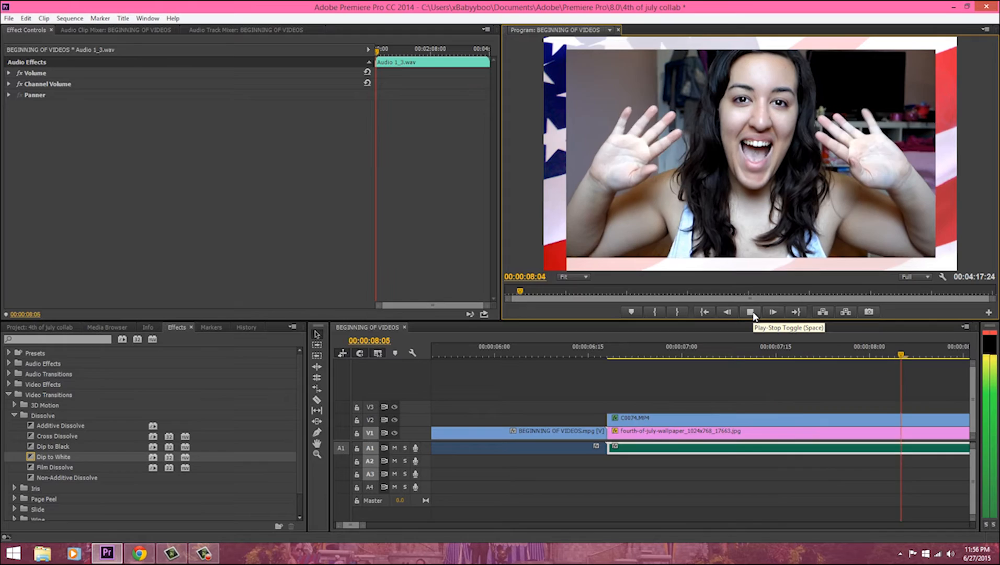
left_click(750, 312)
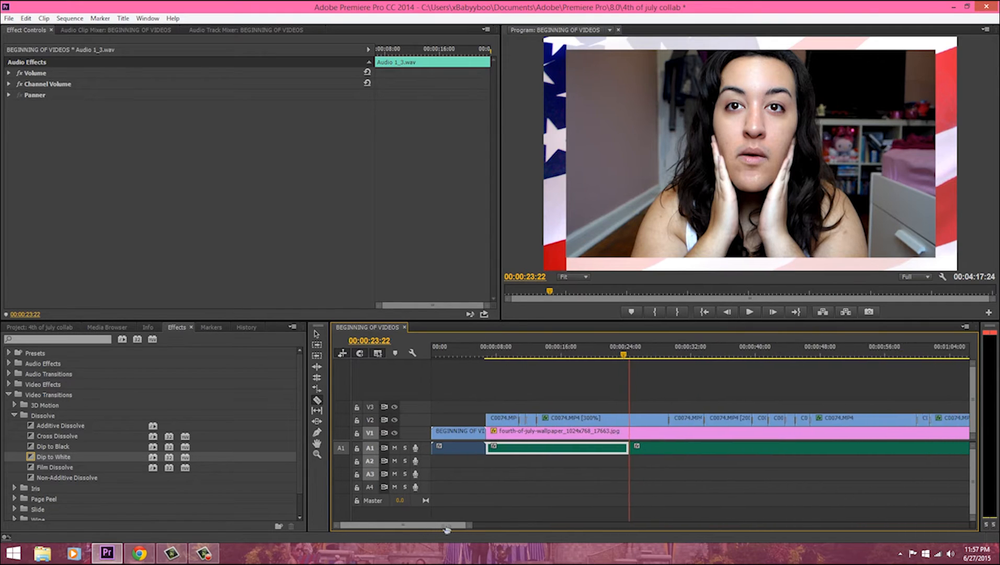
left_click(749, 311)
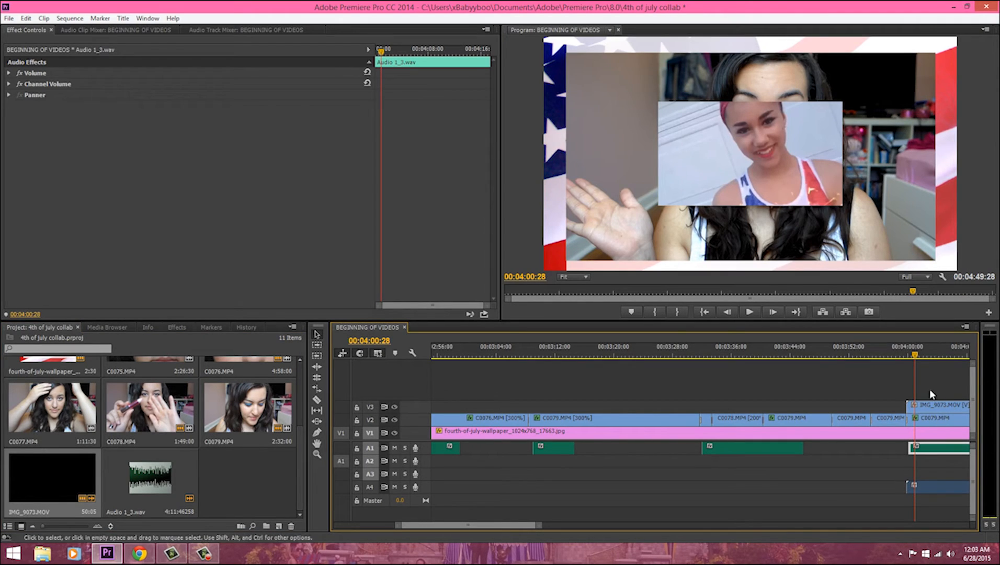
Shrink the IMG_9073.MOV overlay into a small inset lower on the left and preview it
left_click(934, 417)
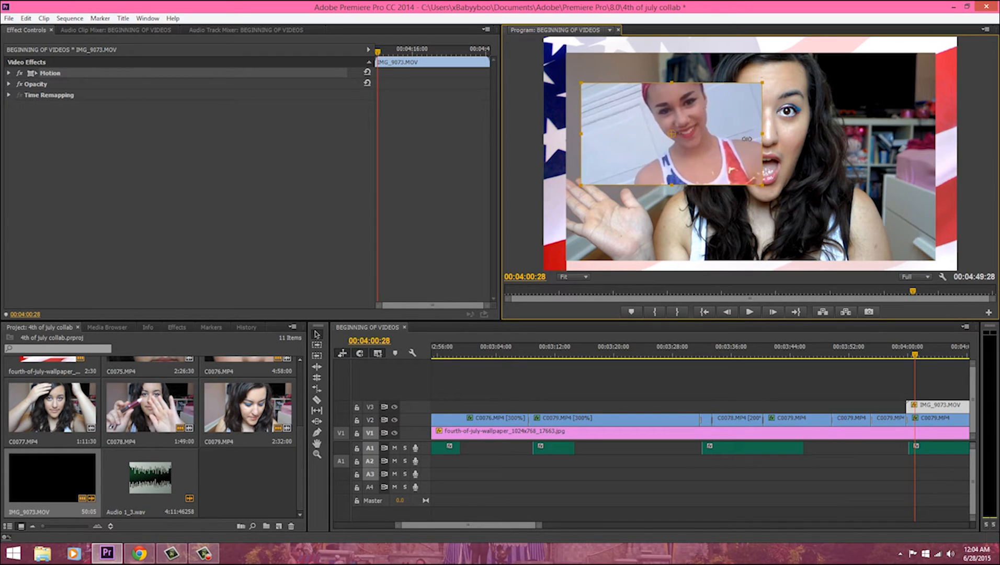
left_click_drag(673, 131, 637, 121)
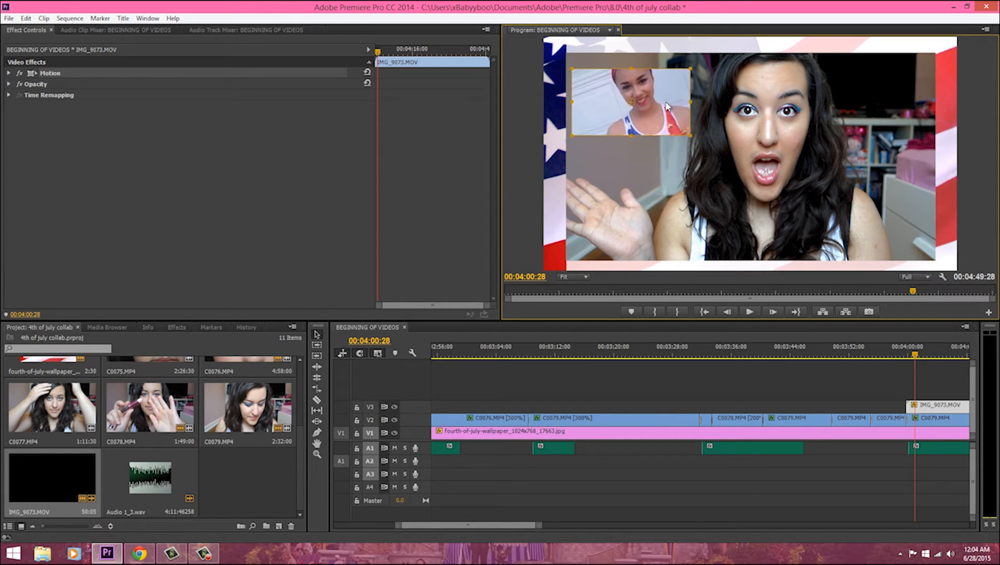
left_click_drag(630, 101, 629, 148)
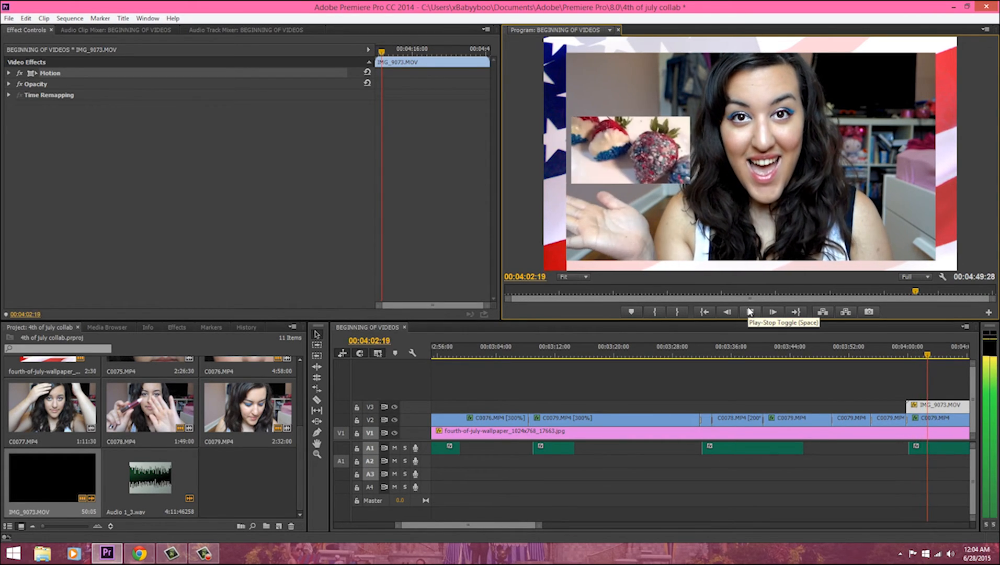
left_click(749, 311)
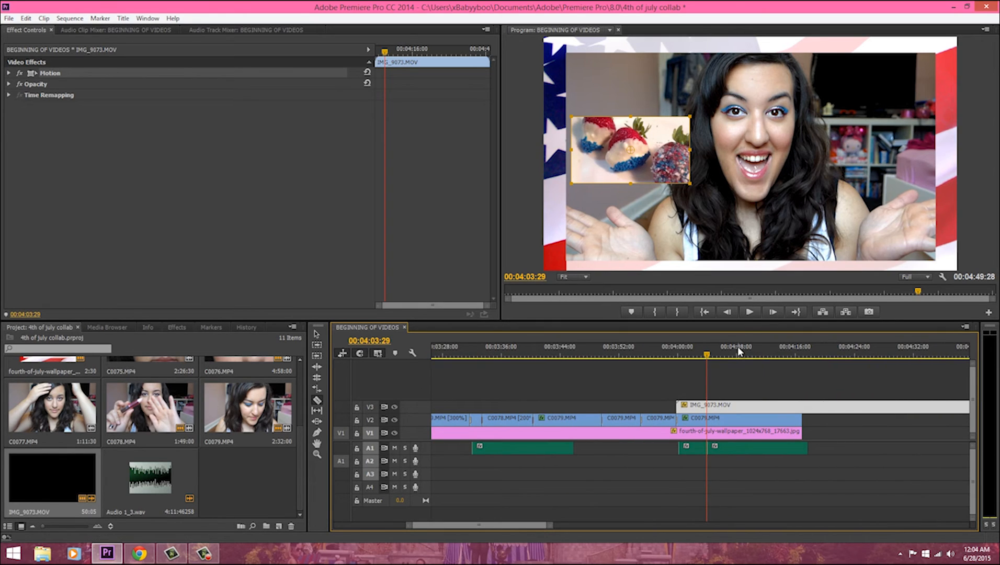
Preview the picture-in-picture section and the ending after trimming the overlay
left_click(749, 312)
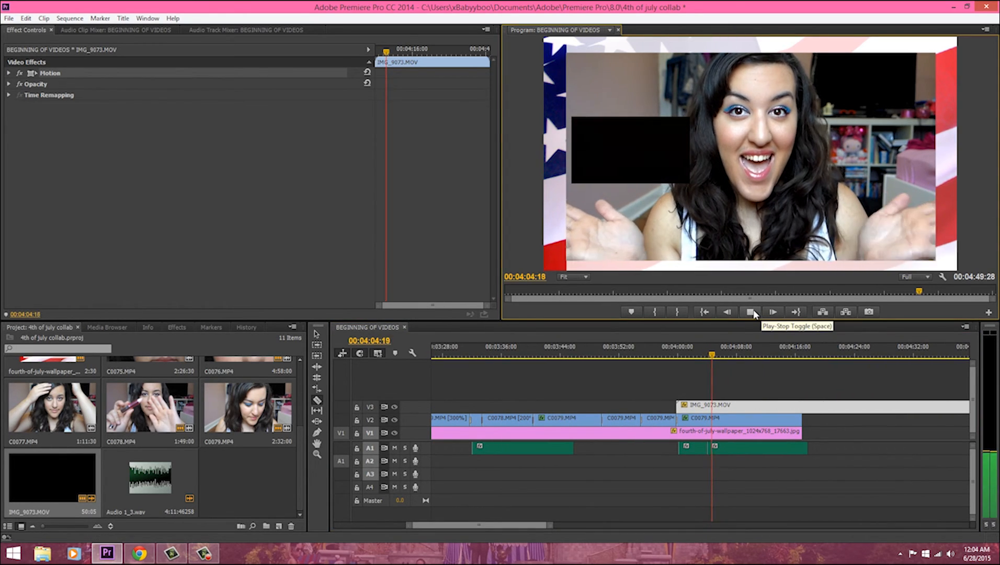
left_click(751, 312)
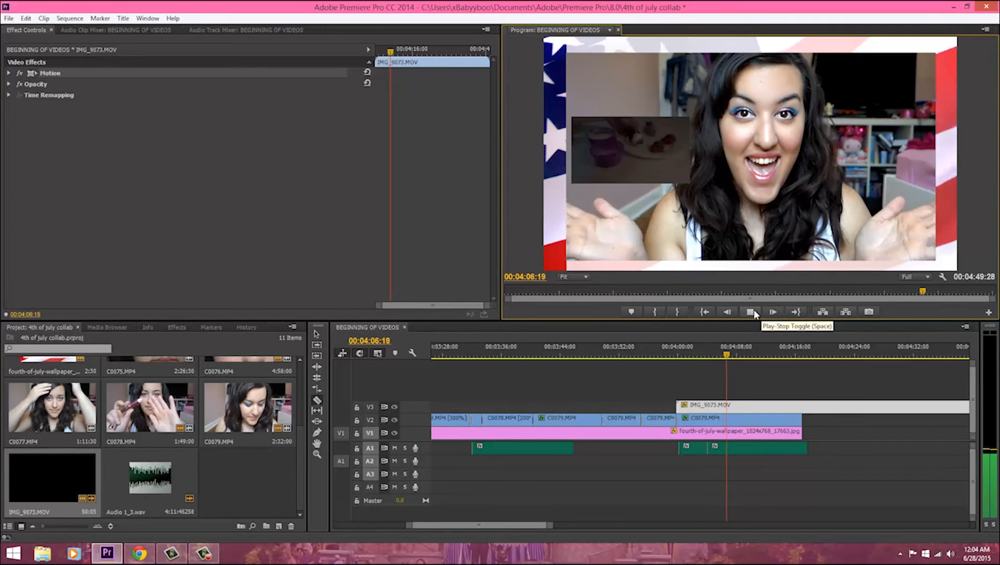
left_click(750, 311)
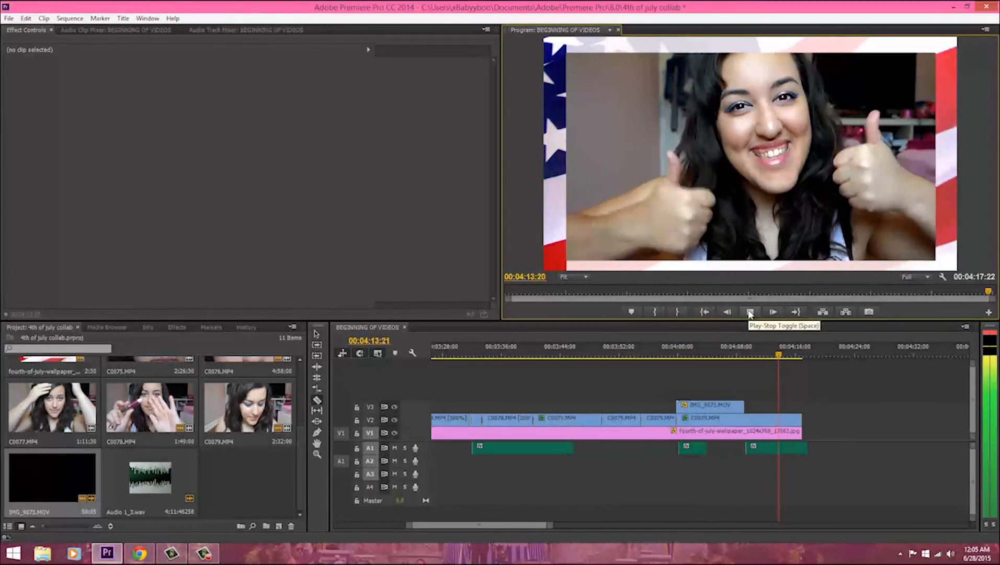
left_click(750, 312)
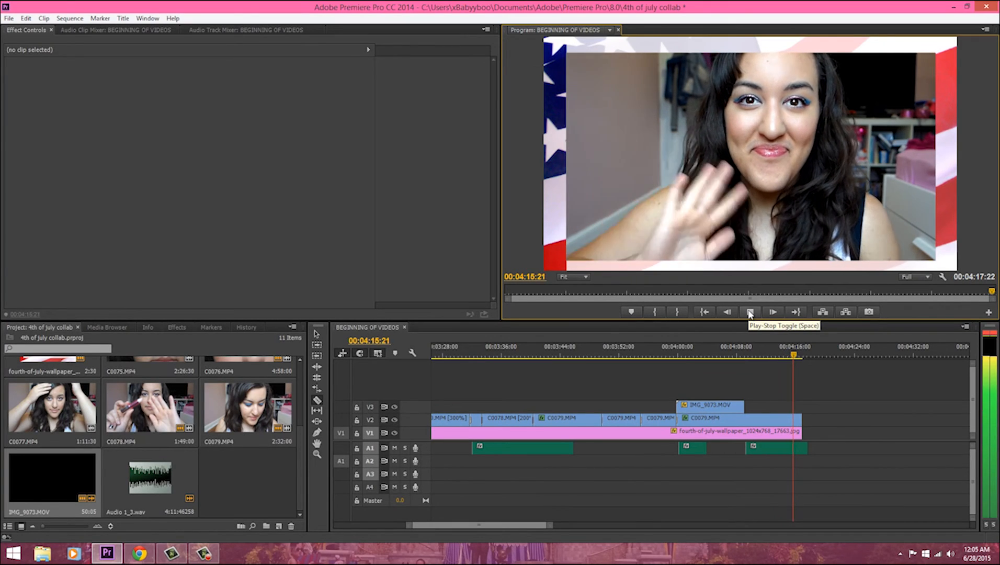
left_click(749, 312)
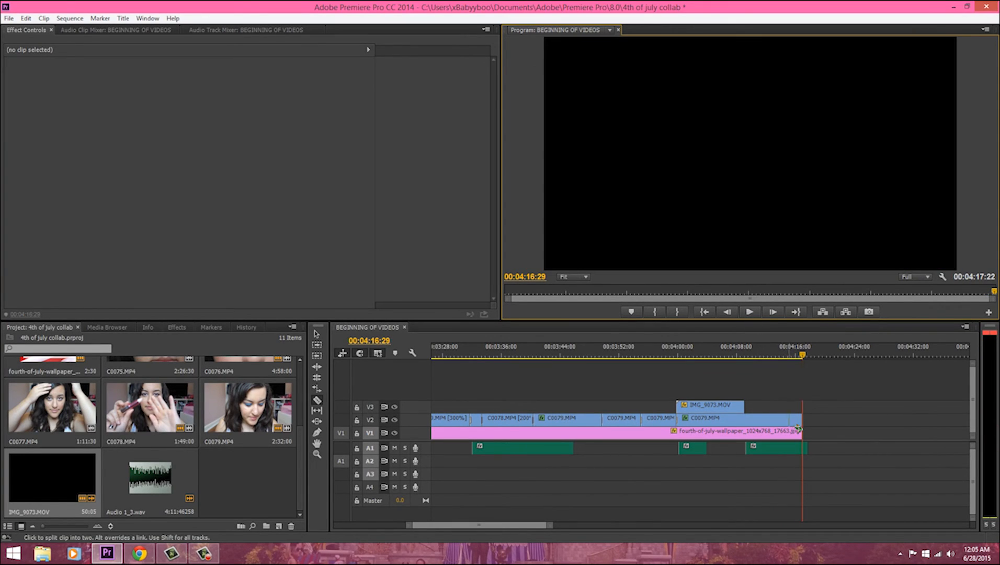